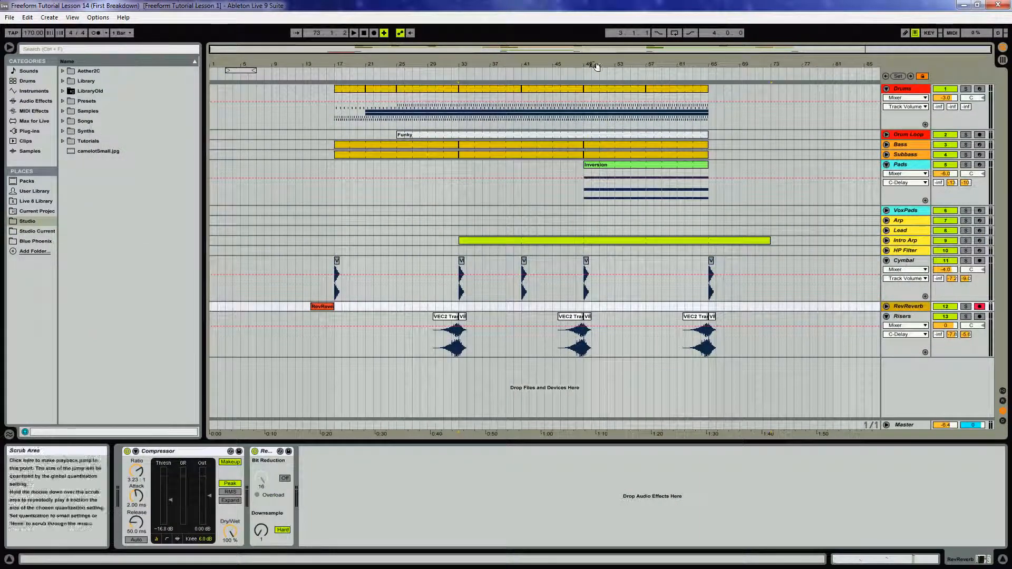
mouse_move(593, 62)
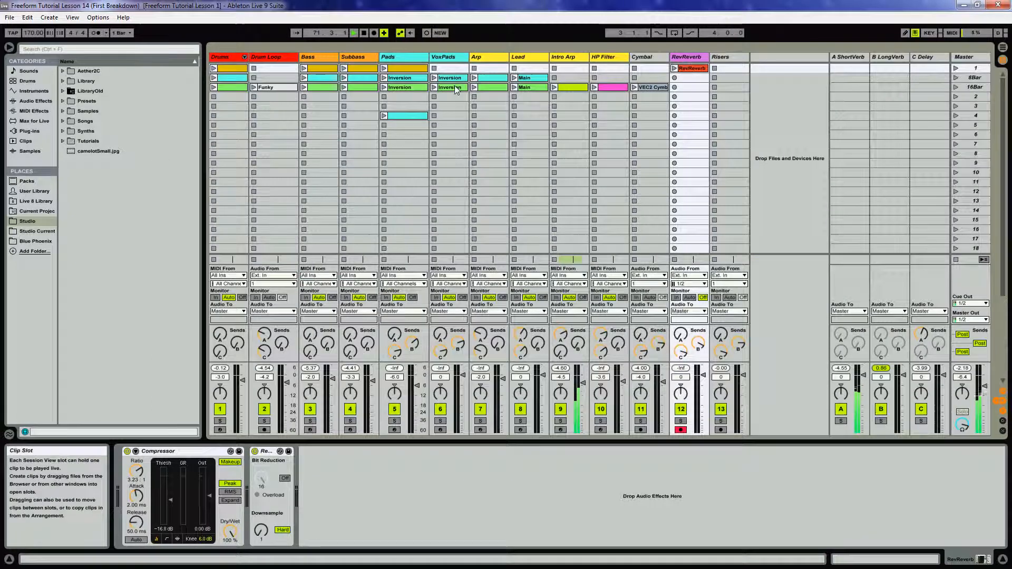
Return to the arrangement timeline with Tab to place the one-bar Drums clip near bar 73
key(Tab)
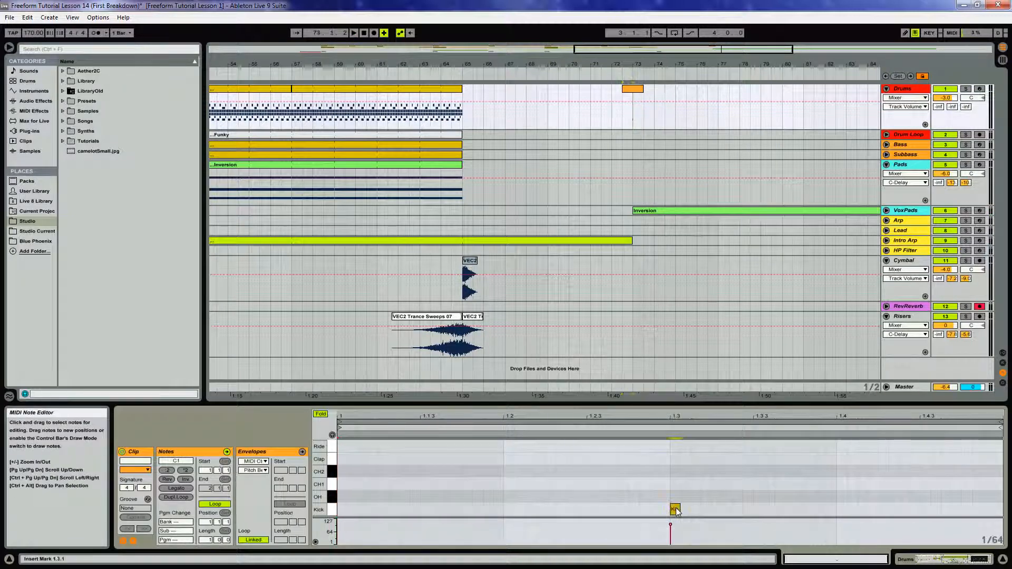
Select the kick note in the breakdown drum clip and drag its end to lengthen it
click(675, 510)
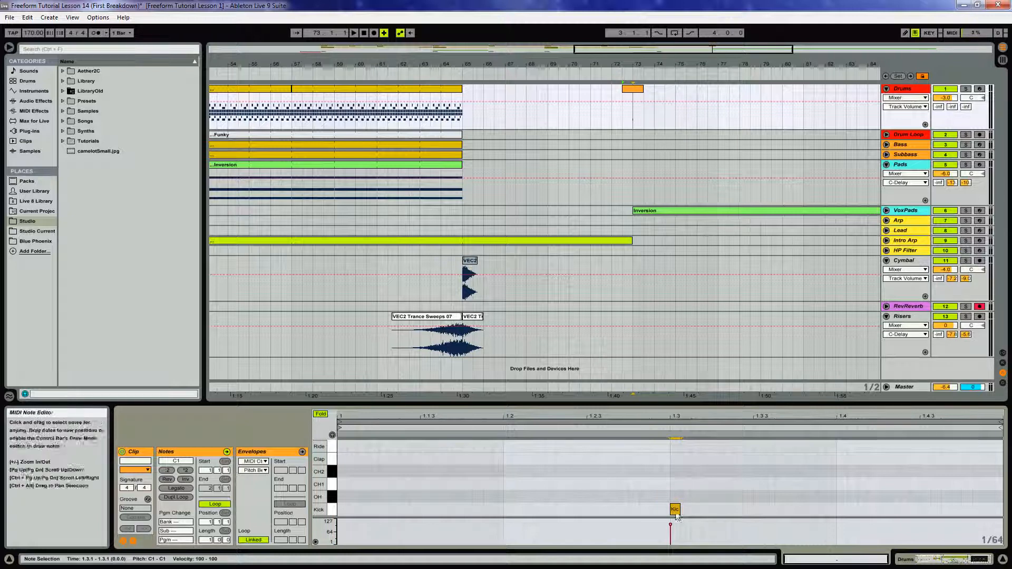
drag(680, 509, 753, 510)
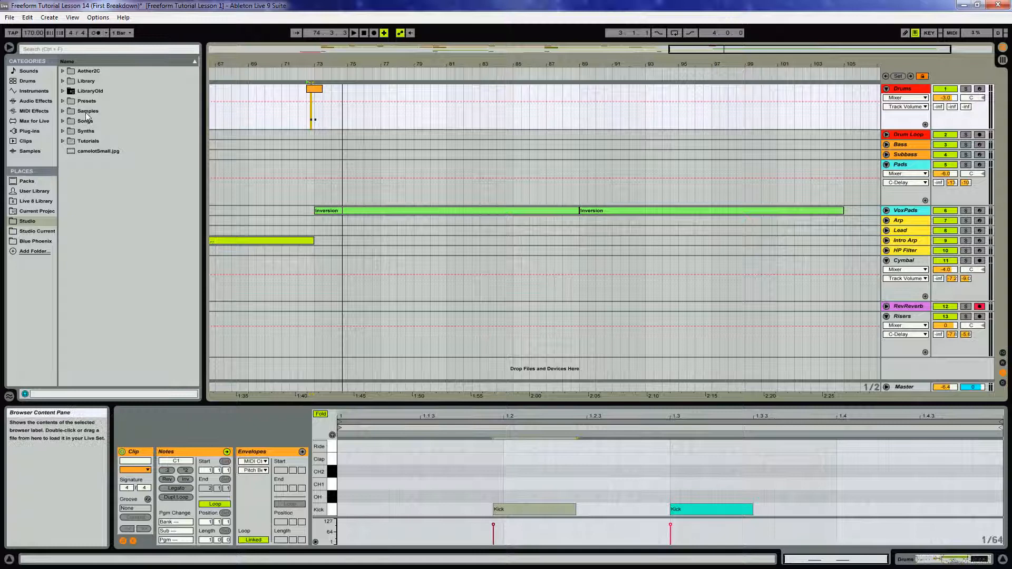
Load Alchemy from Plug-ins onto a new MIDI track and rename it DarkSoundscape
click(28, 130)
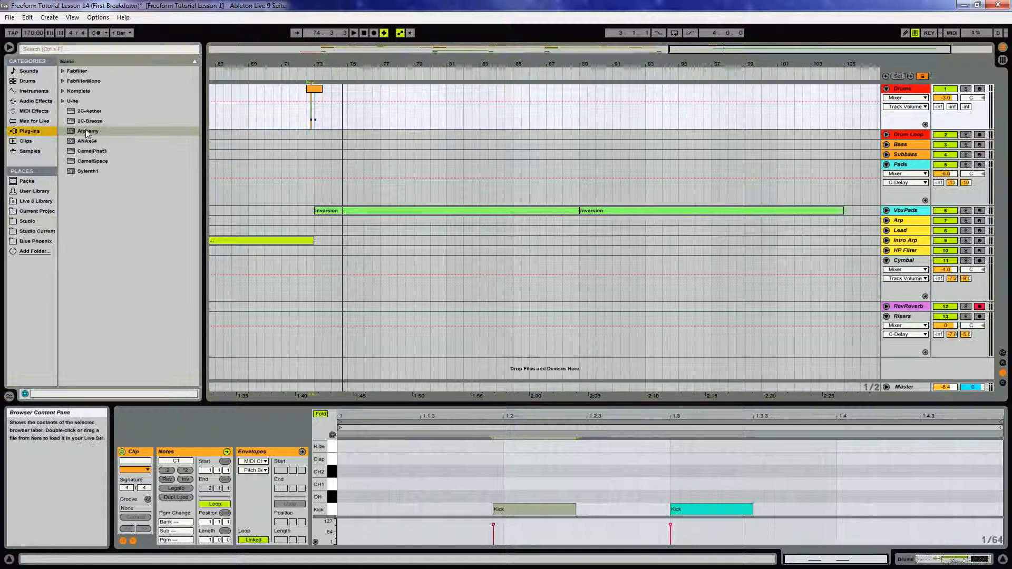
click(88, 131)
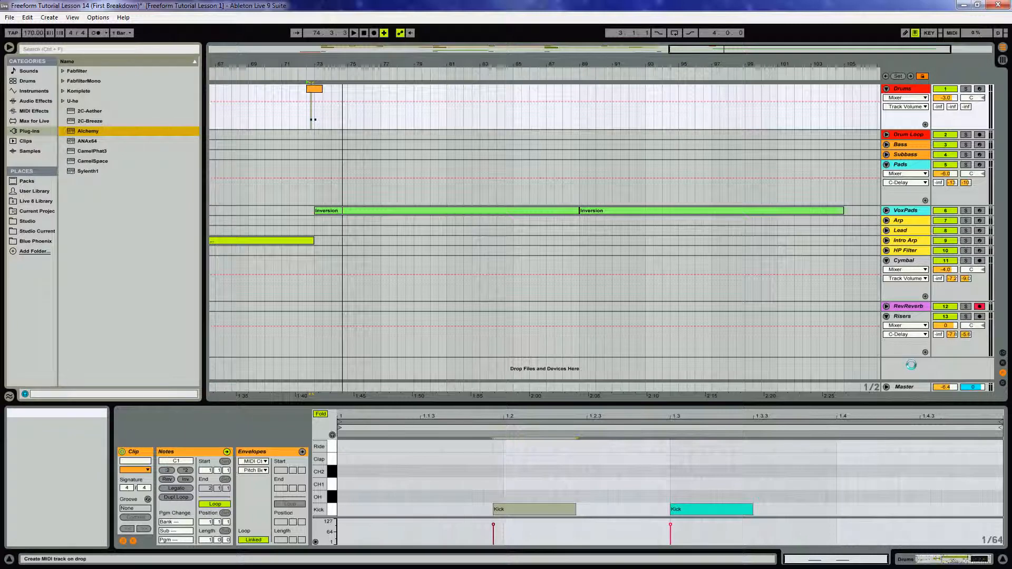
double_click(87, 131)
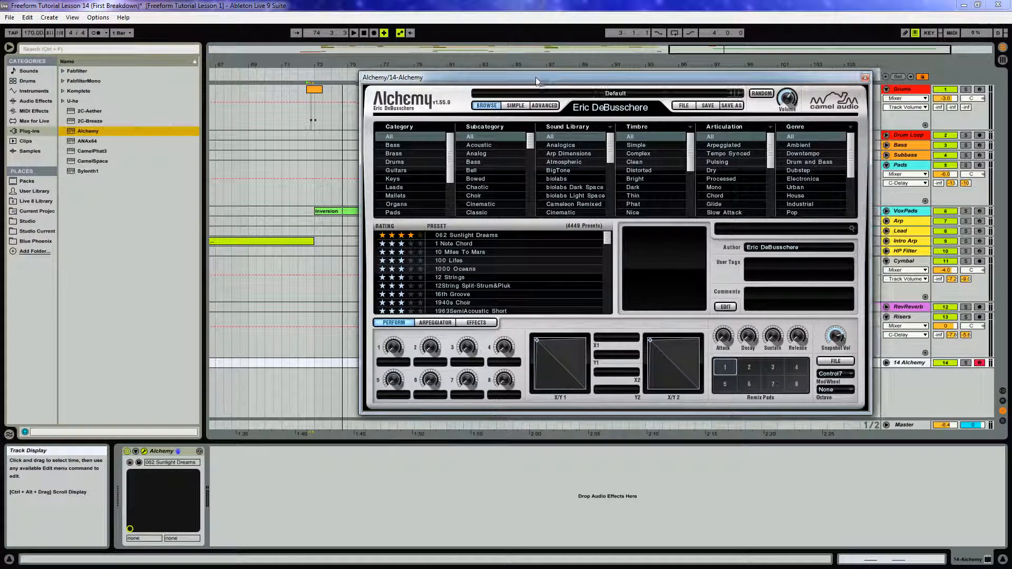
click(909, 363)
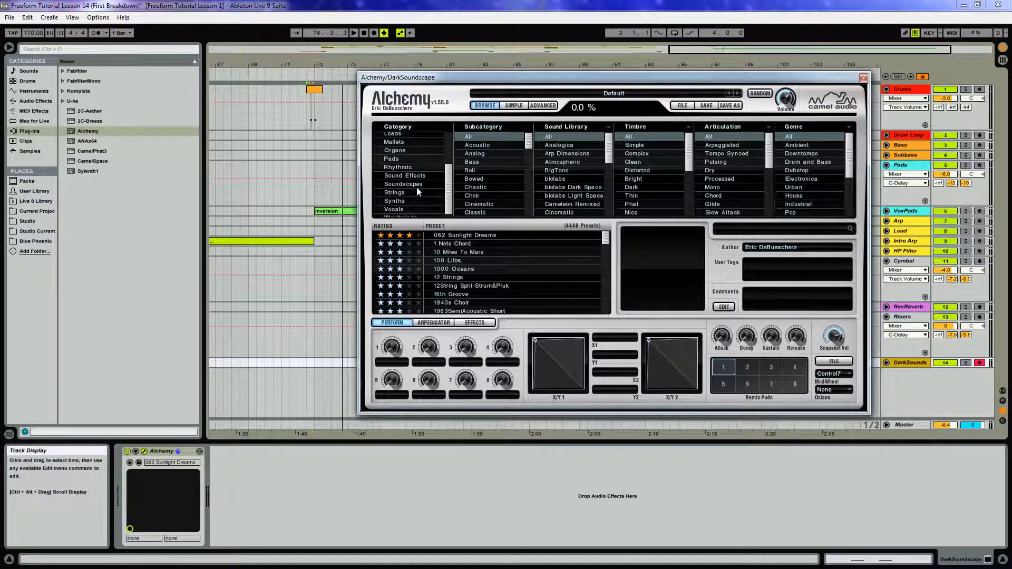
Filter Alchemy's browser to Soundscapes and load the Cadence Of Triton preset
click(403, 183)
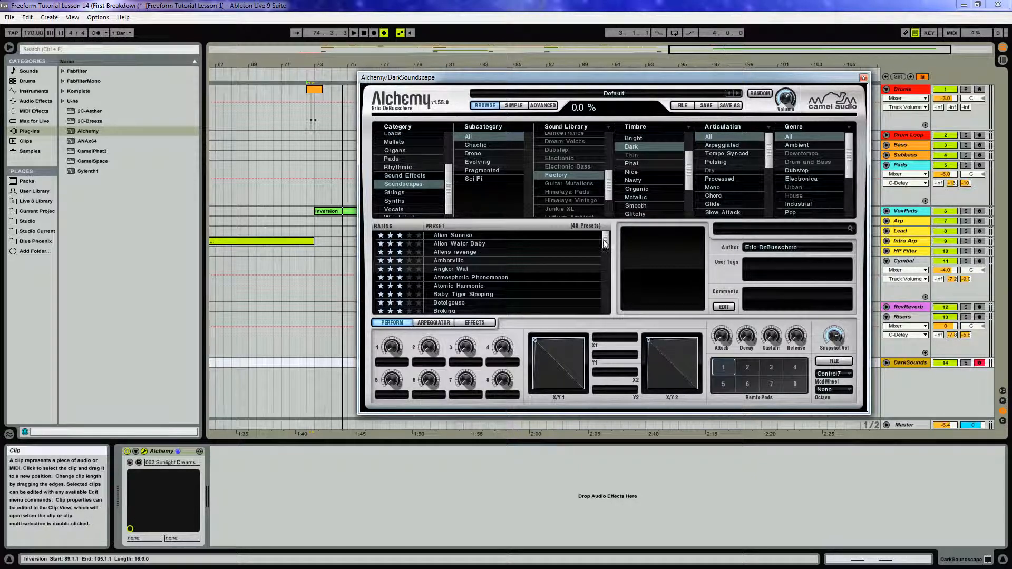
scroll(down, 3)
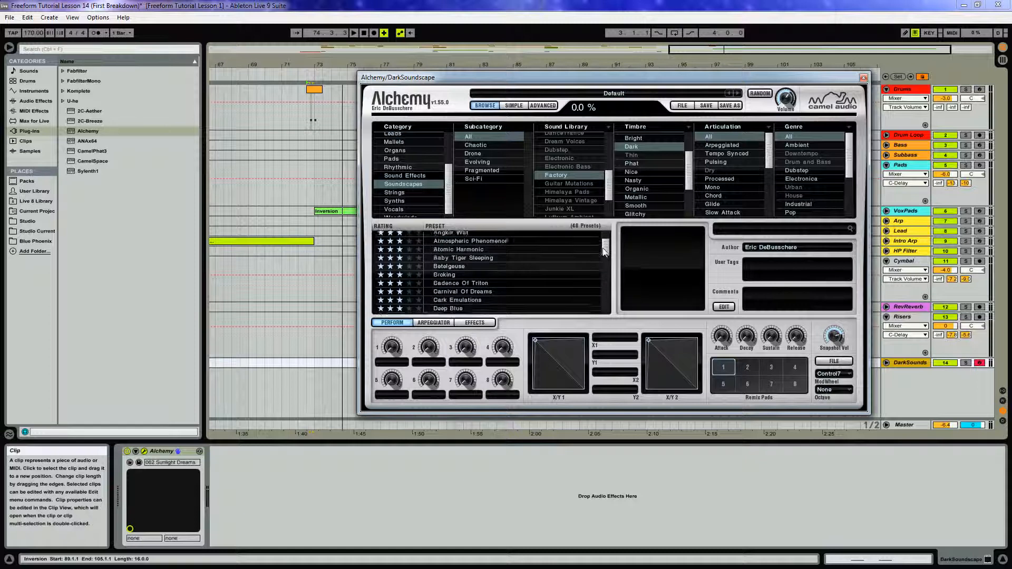
scroll(down, 3)
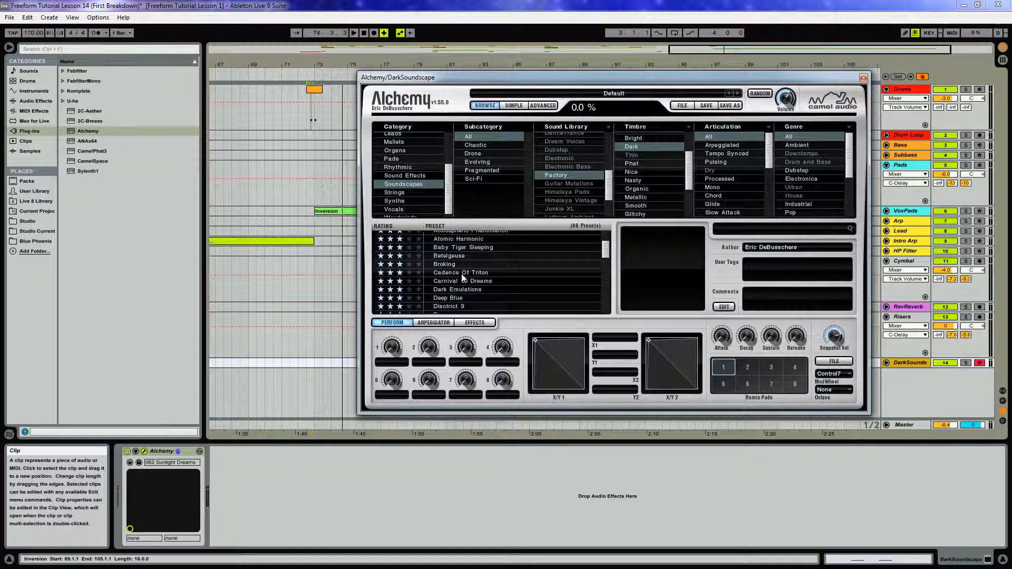
click(460, 272)
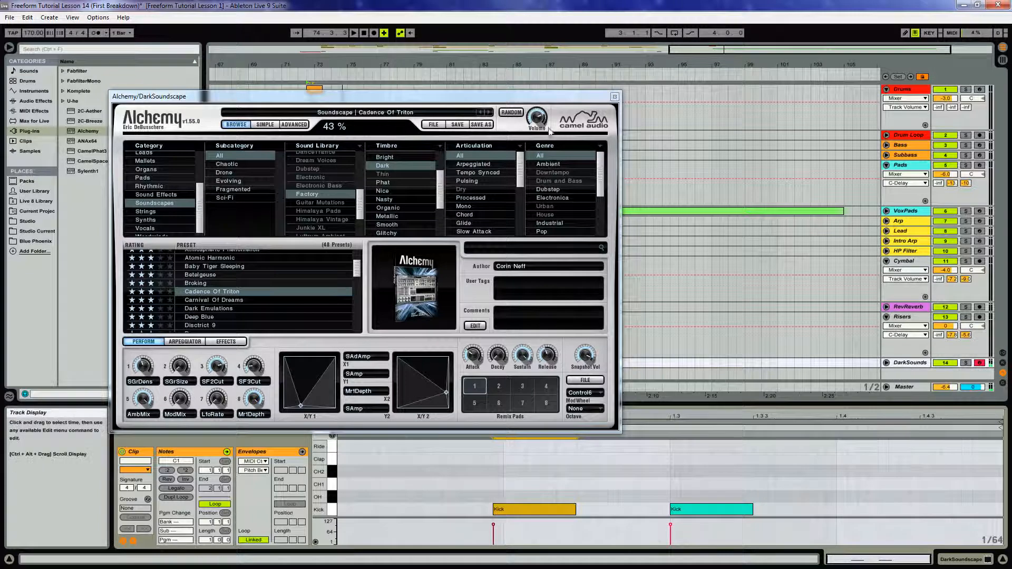
Draw the DarkSounds clip across bars 73–105 and lower Alchemy's volume to -5.33 dB
click(614, 96)
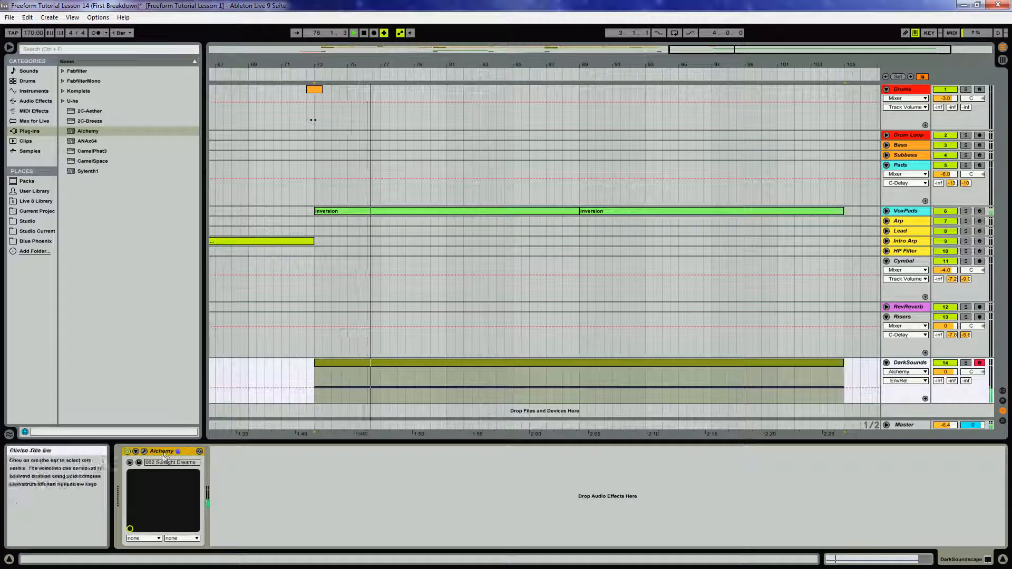
double_click(163, 451)
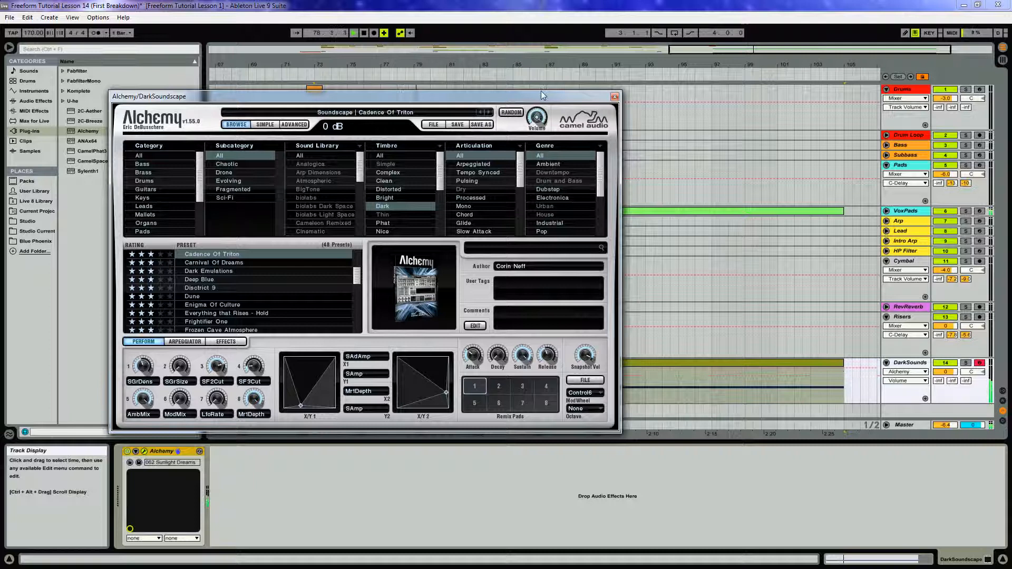
drag(536, 119, 532, 128)
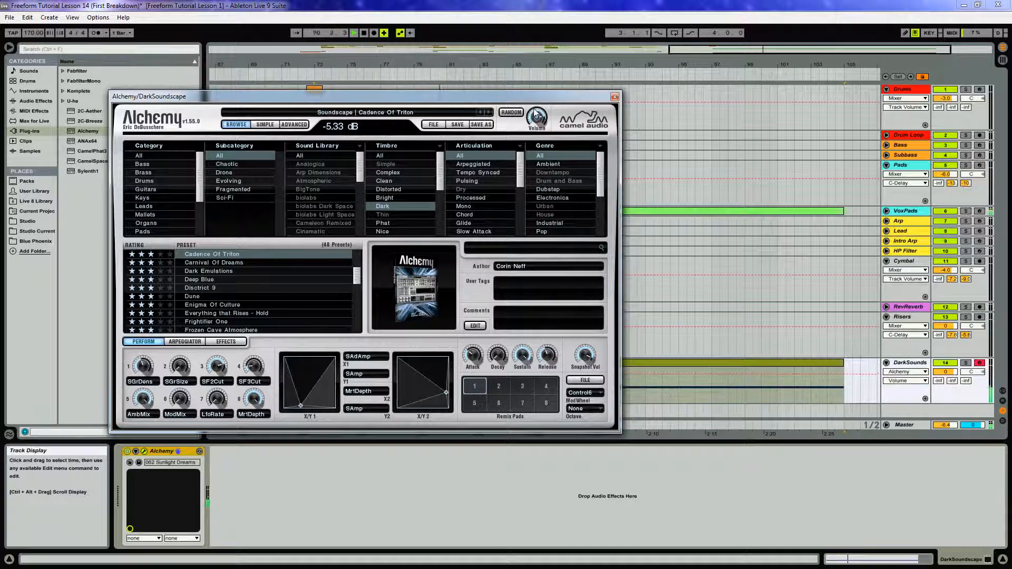
click(612, 96)
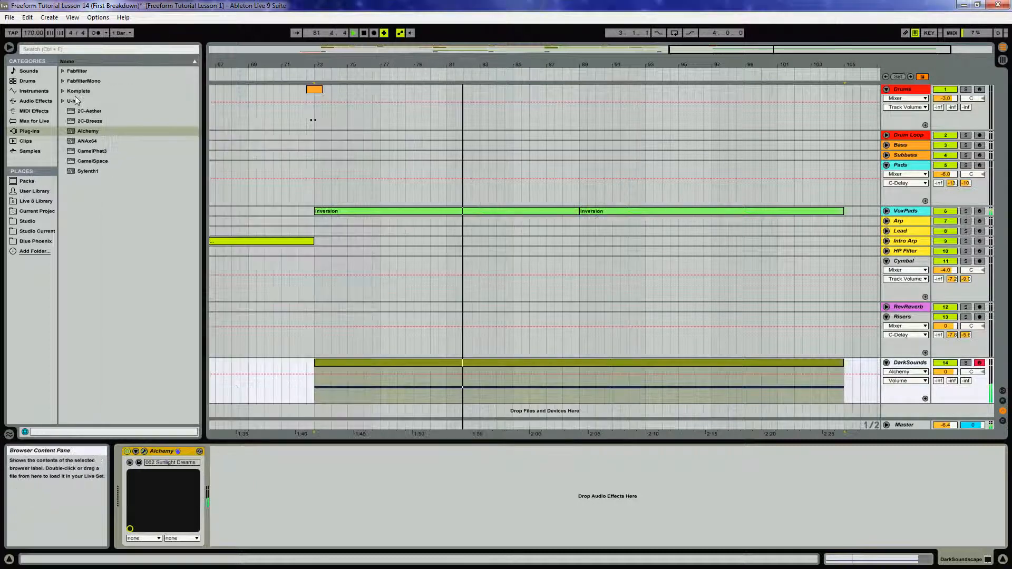
Add a Utility after Alchemy on DarkSounds with Gain at 10.1 dB, then reopen Alchemy
click(33, 101)
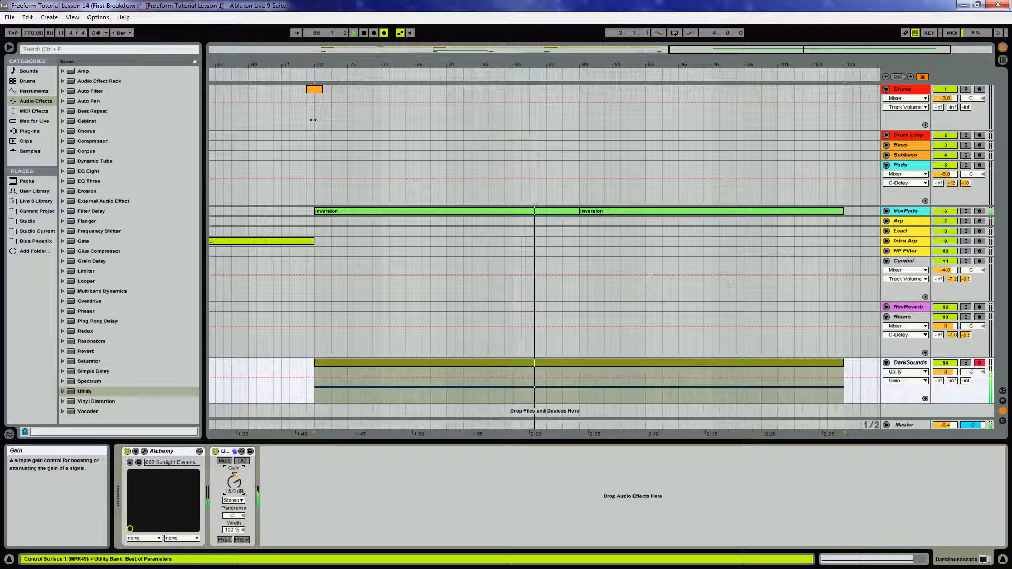
drag(235, 481, 234, 474)
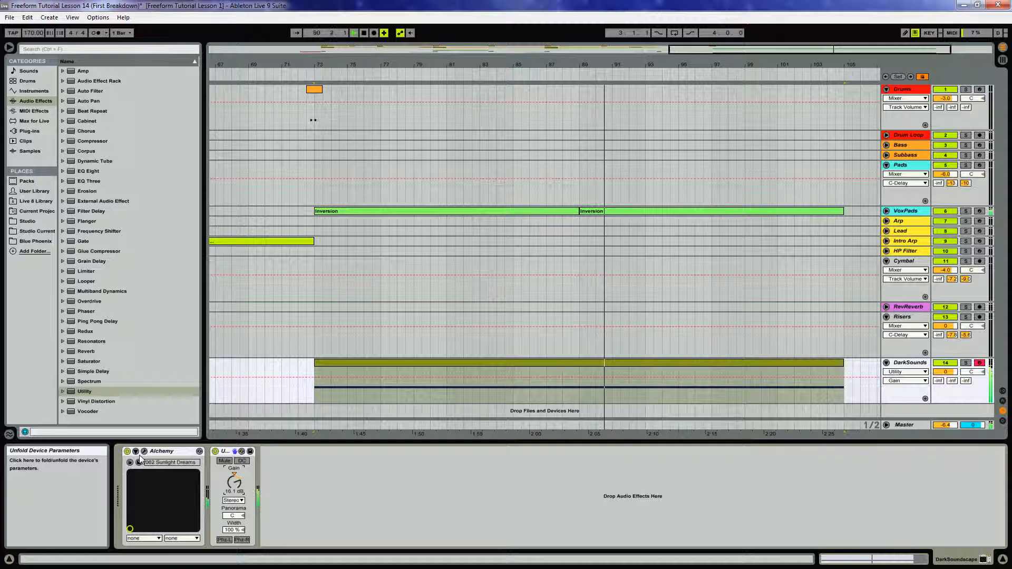
click(145, 451)
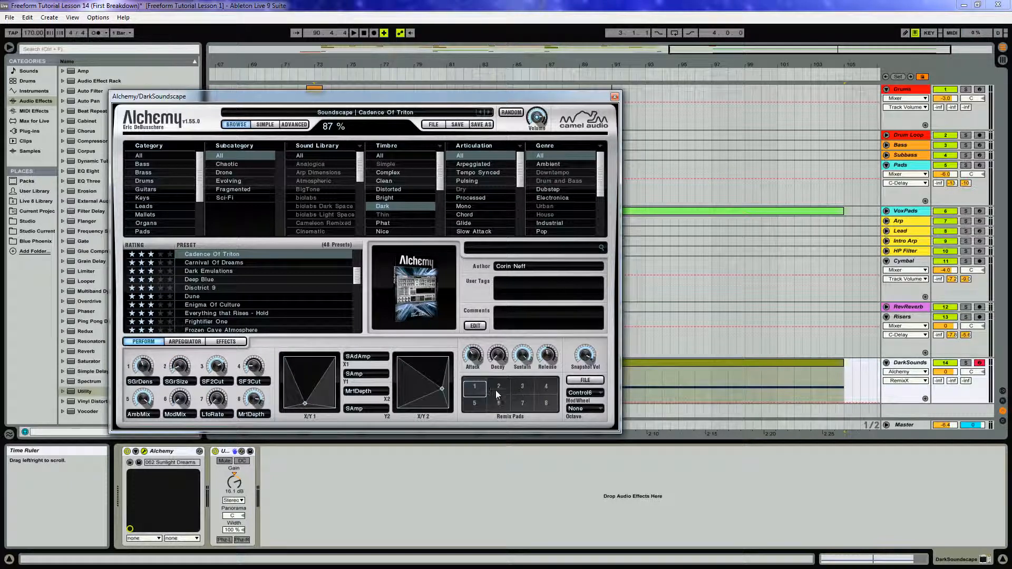
Adjust Alchemy's attack setting and its modulation options before recording
click(499, 386)
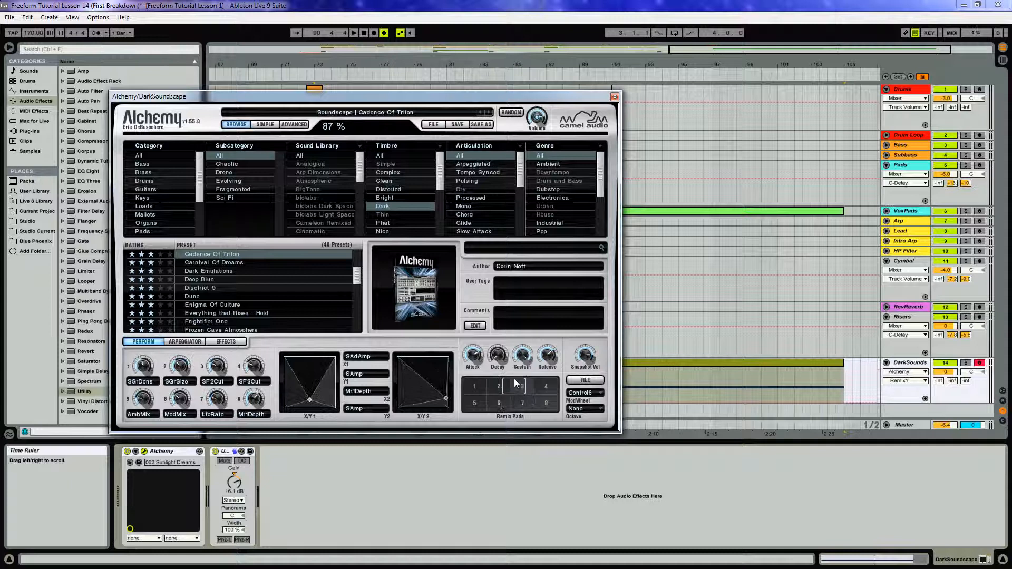
click(474, 385)
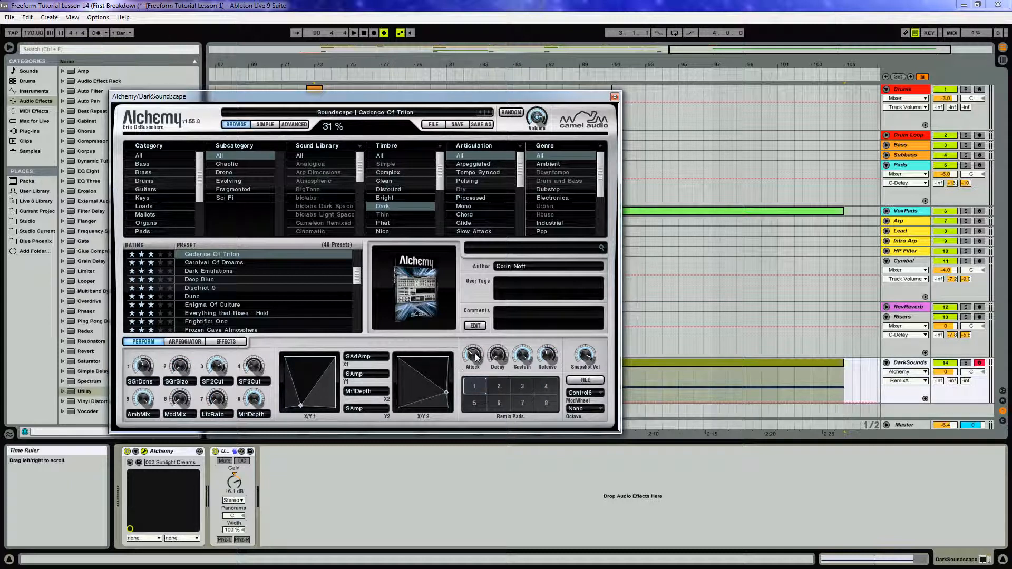
right_click(472, 355)
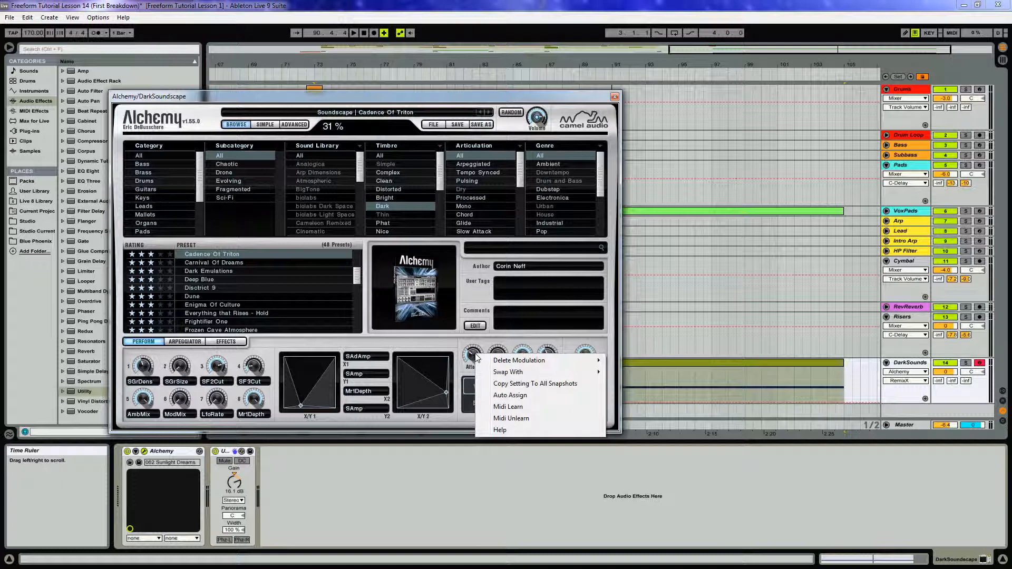
mouse_move(515, 386)
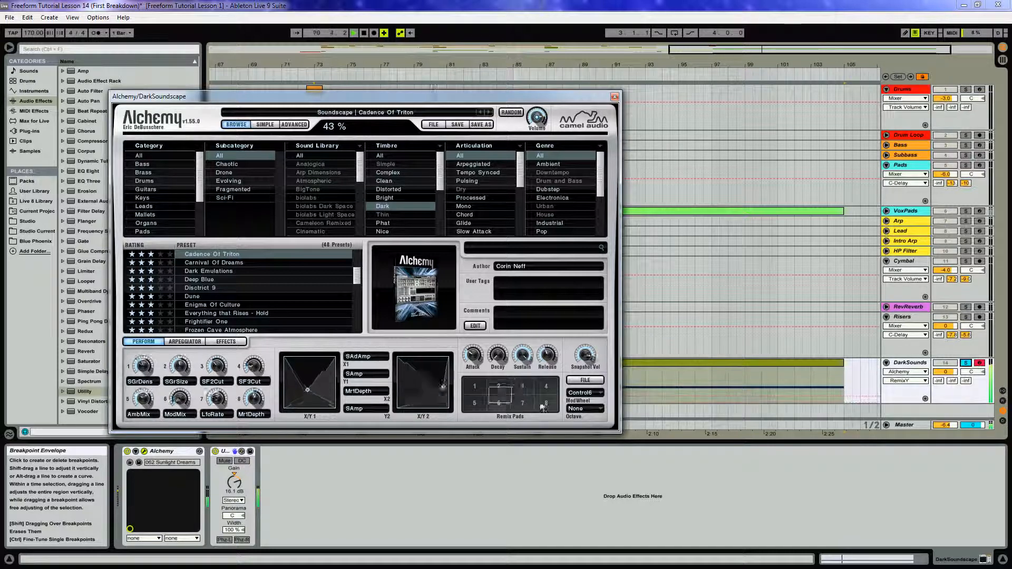
click(475, 386)
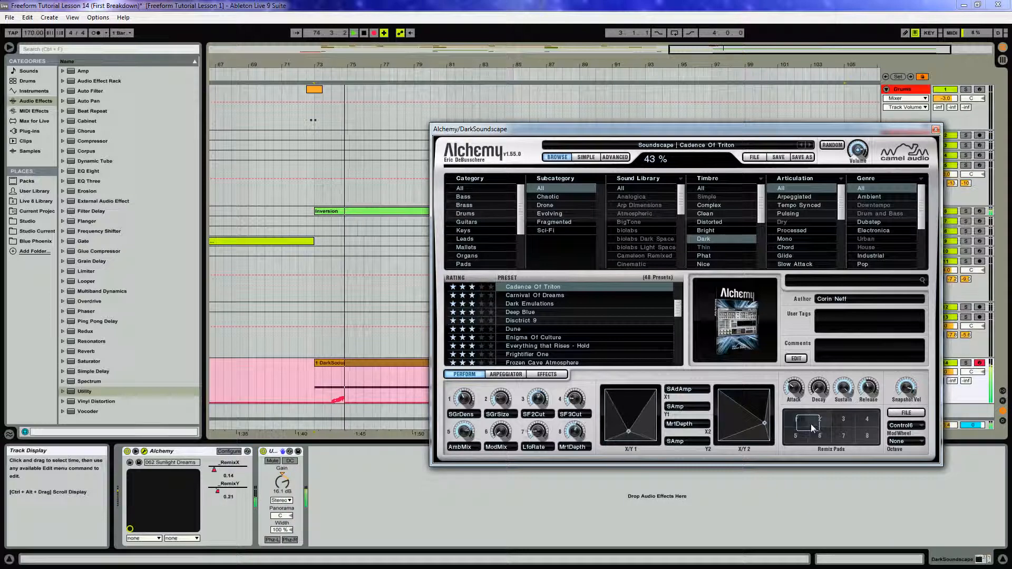
Record Remix pad movements as RemixX/RemixY automation across the DarkSoundscape clip
click(820, 434)
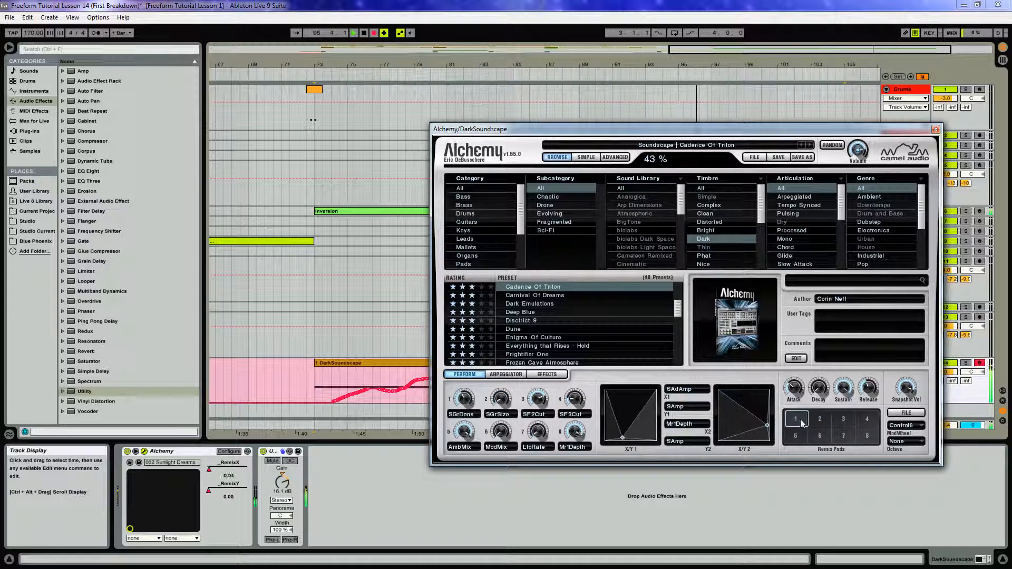
click(819, 418)
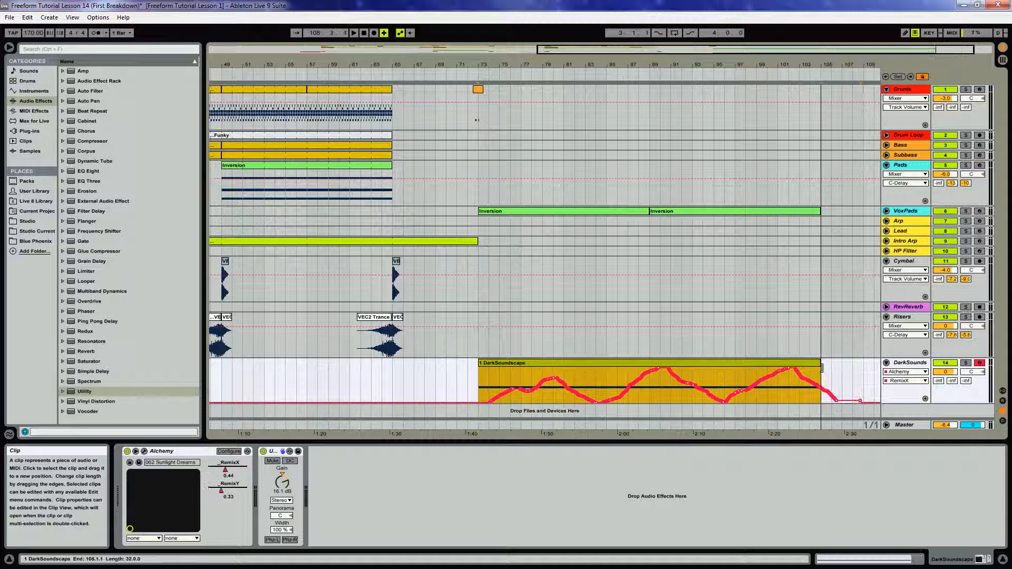
Freeze the DarkSoundscape track and flatten it into an audio clip
click(566, 367)
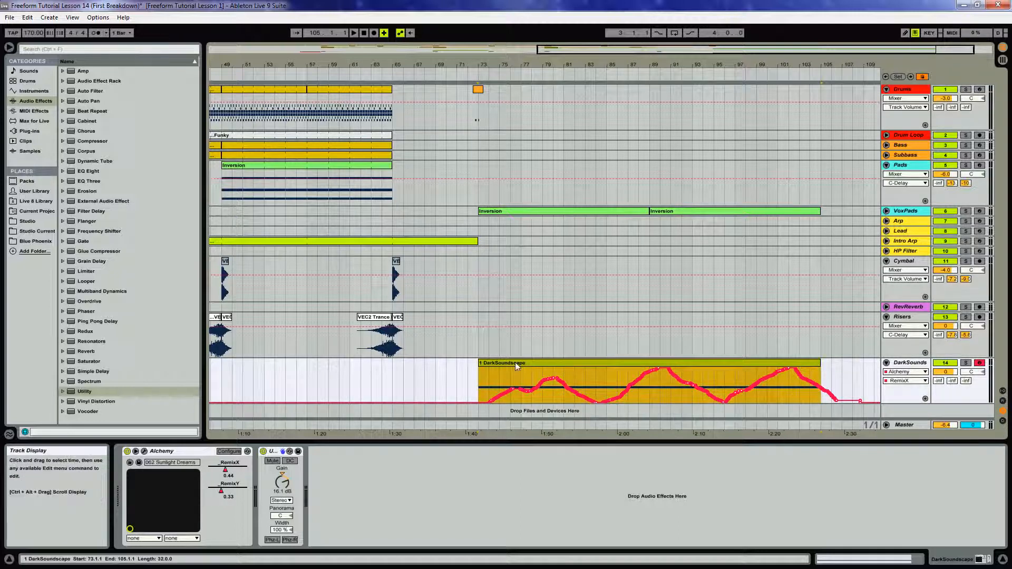
click(607, 384)
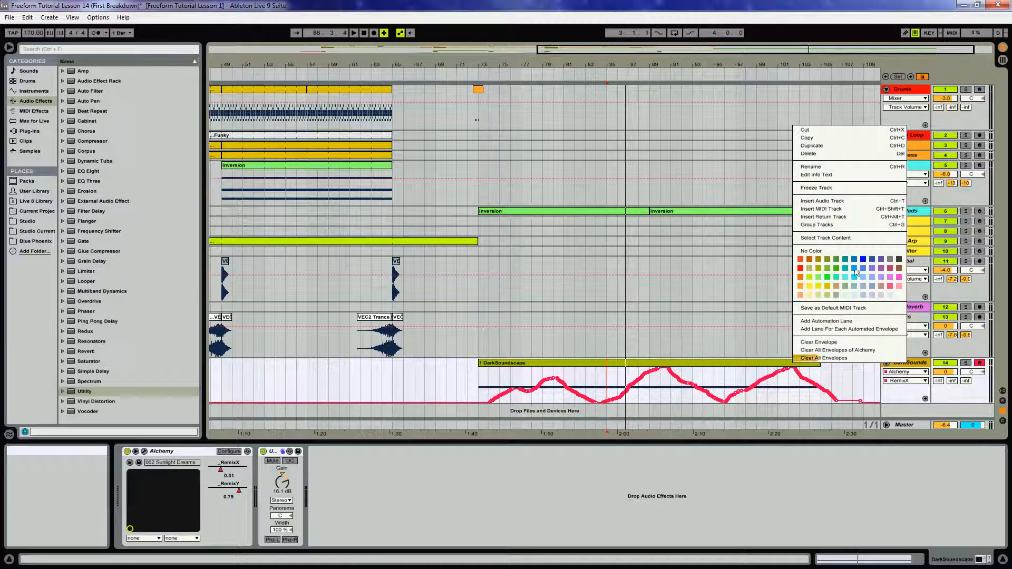
click(816, 188)
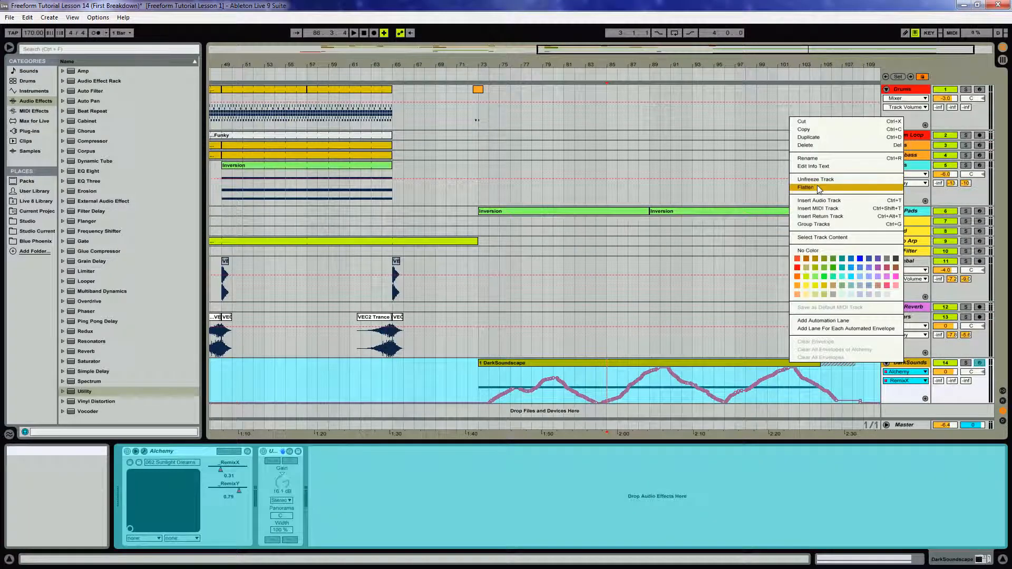
click(806, 187)
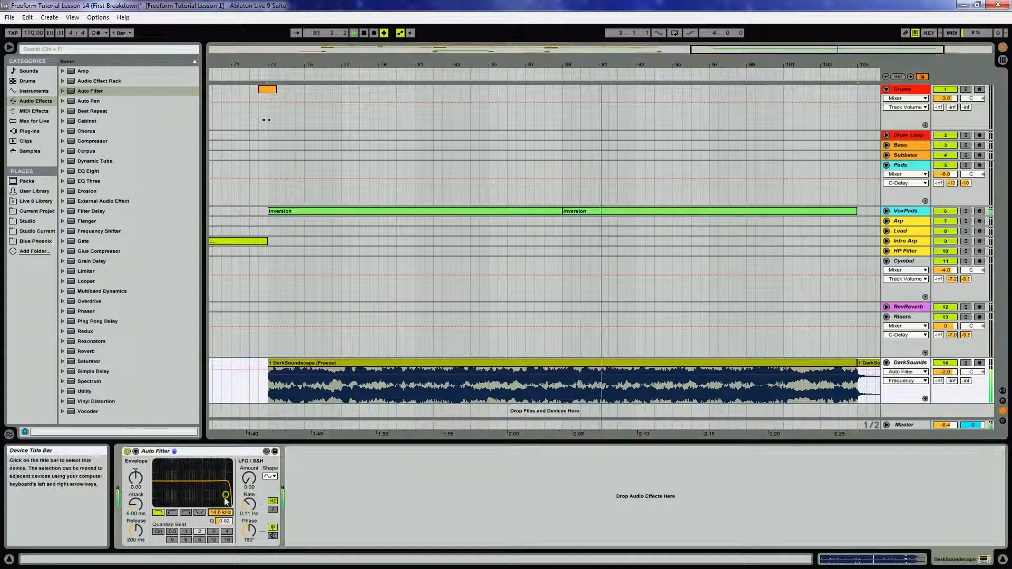
Lower the Auto Filter cutoff and set its LFO to modulate the filter at about 17.7% amount
drag(225, 496, 184, 496)
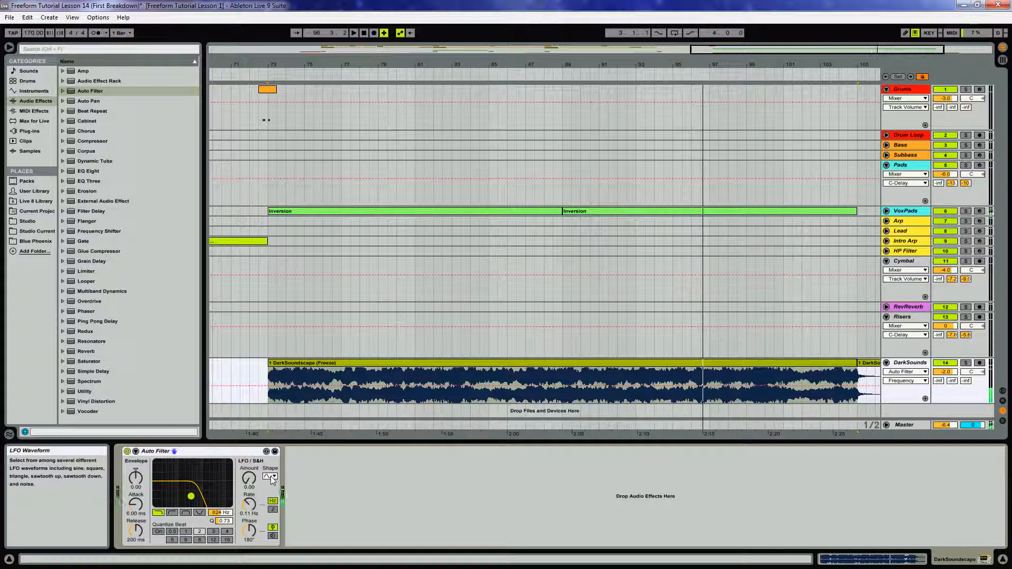
drag(249, 478, 249, 465)
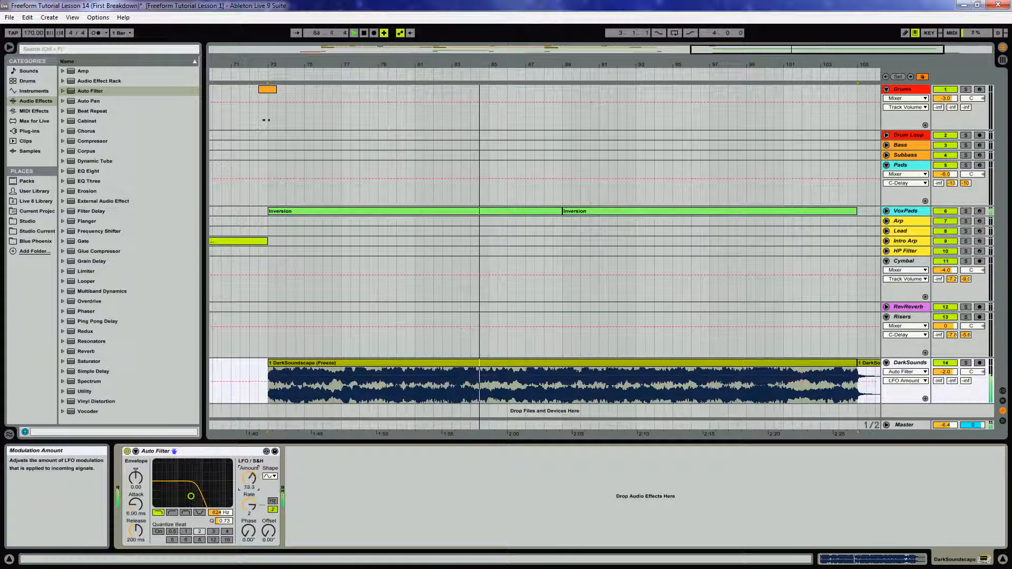
drag(191, 496, 190, 477)
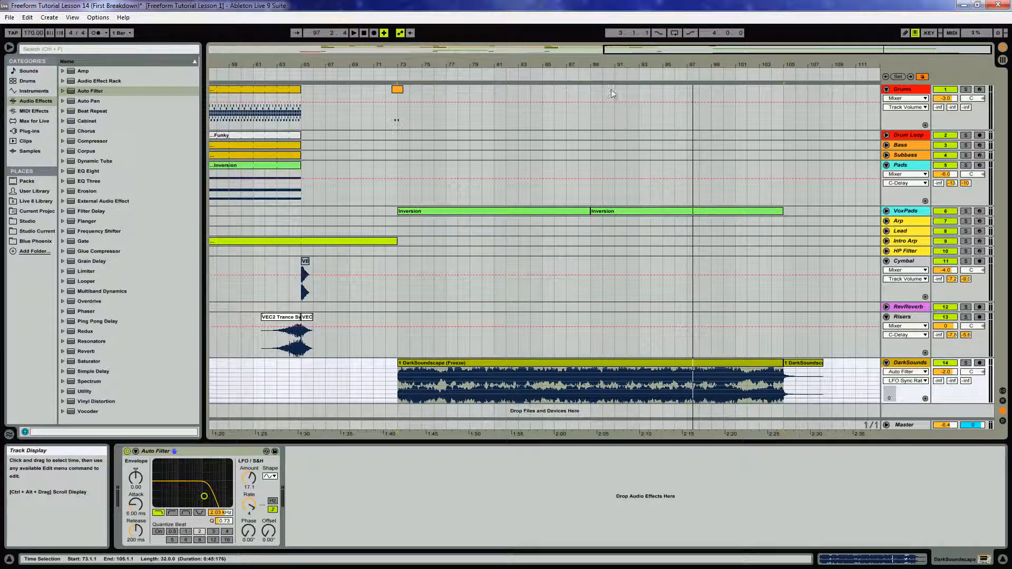
mouse_move(787, 307)
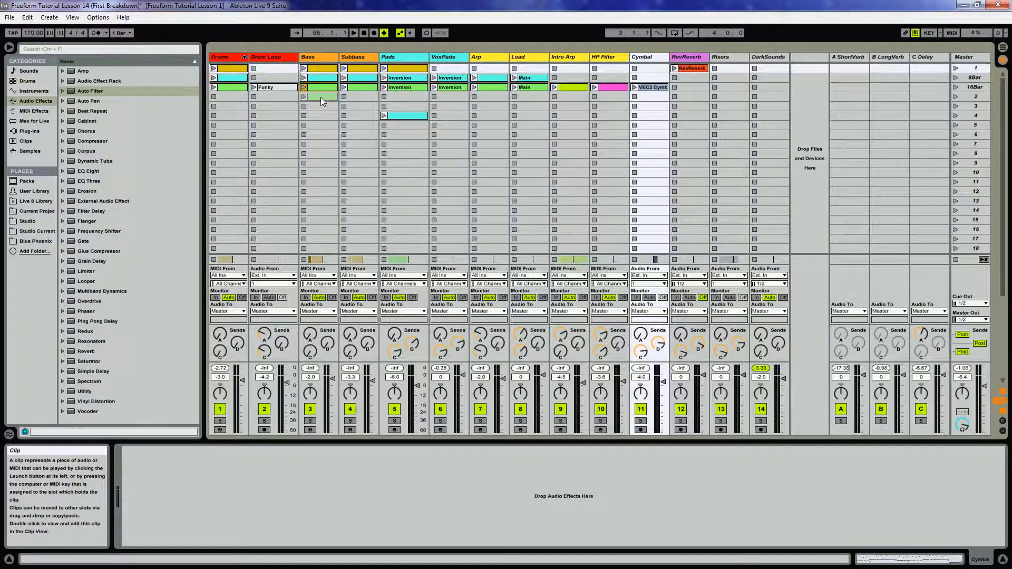
Draw the Bass Sweep automation ramping down from bar 89 to about bar 104
key(tab)
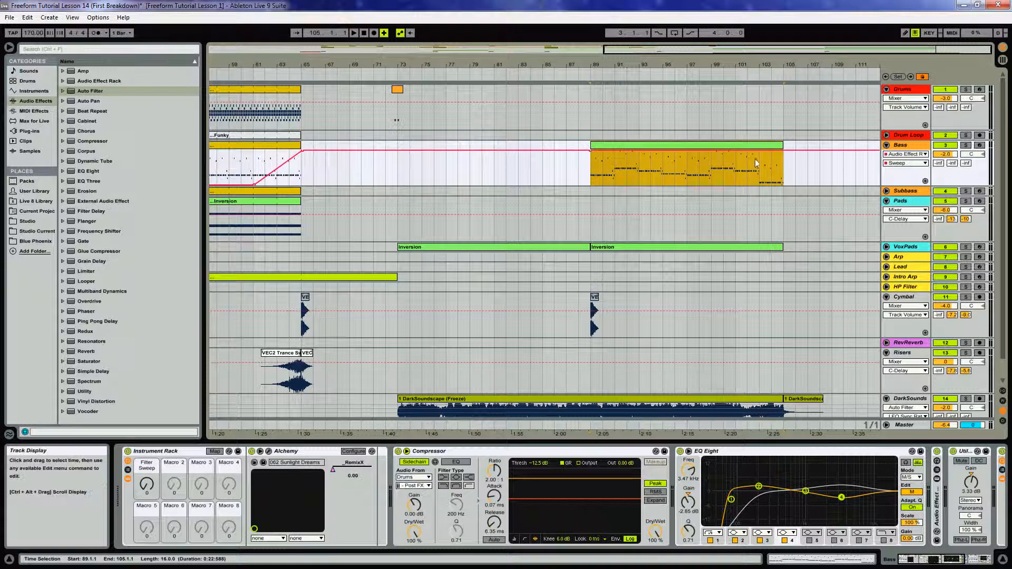
drag(755, 162, 779, 179)
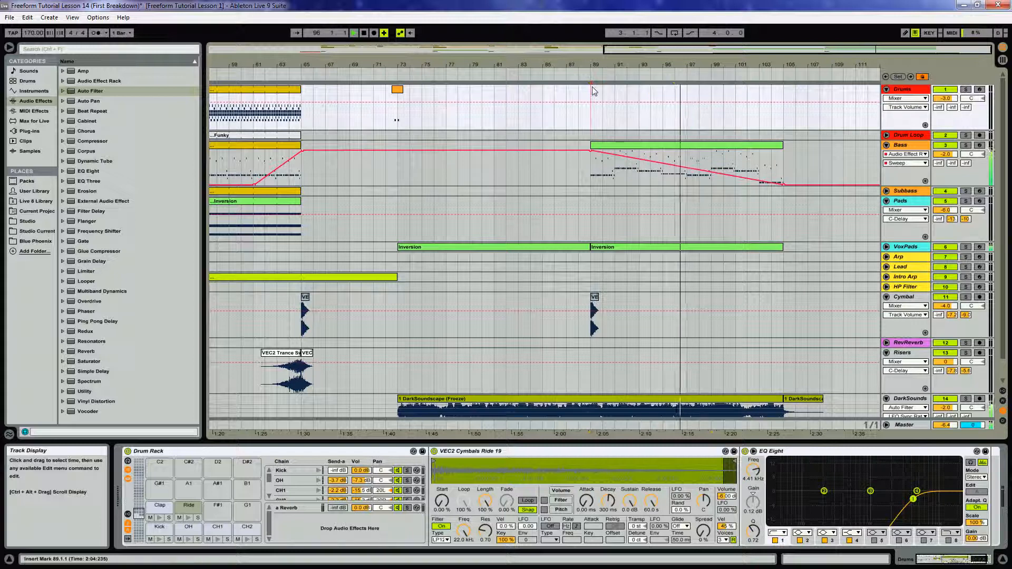
Insert an empty MIDI clip on Drums at bars 89–97 with a single Clap note early in the bar
right_click(622, 100)
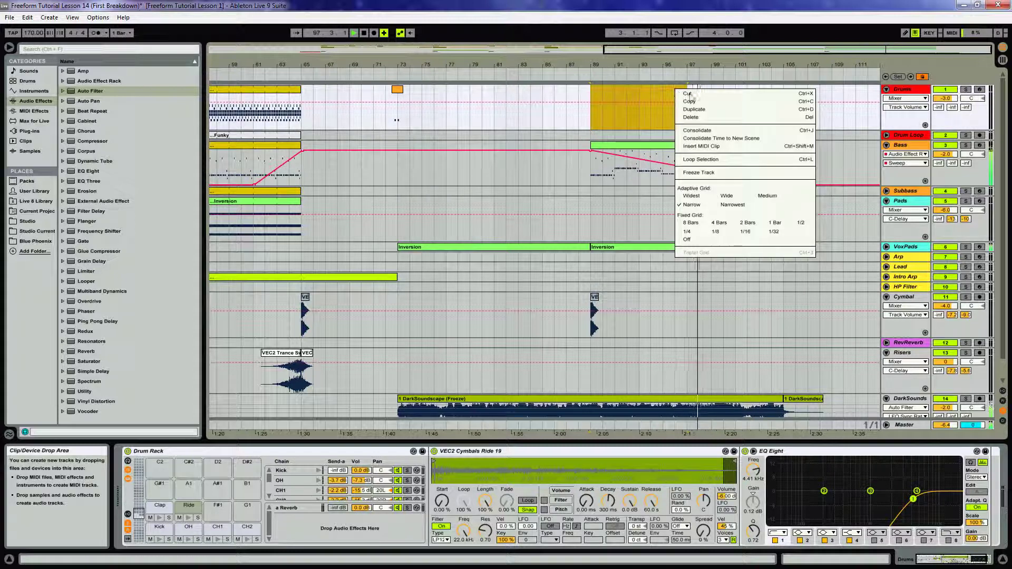
click(627, 93)
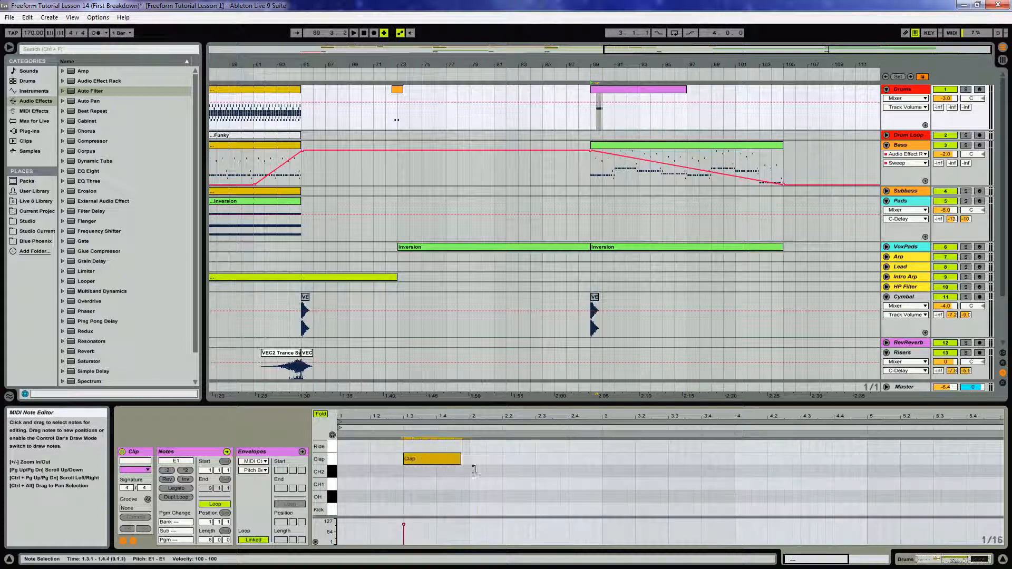
drag(431, 459, 568, 459)
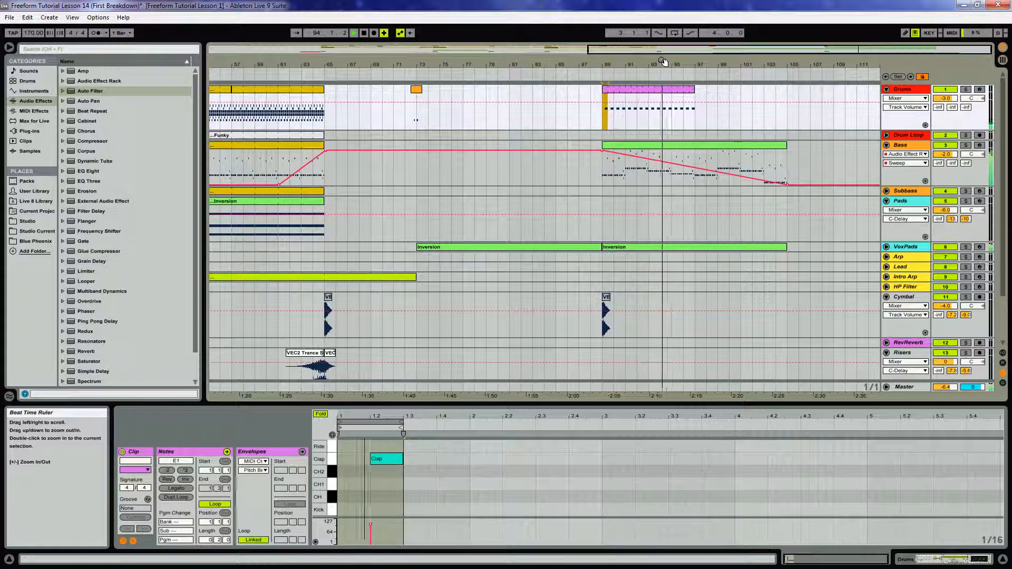
click(381, 458)
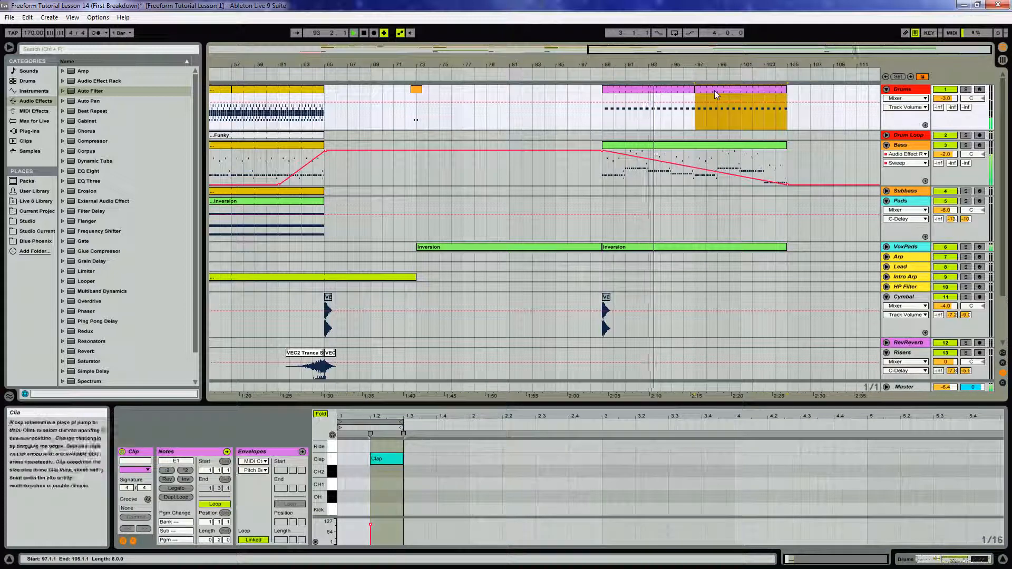
Paste a copy of the cymbal crash clip at bar 105 on the Cymbal track
right_click(715, 94)
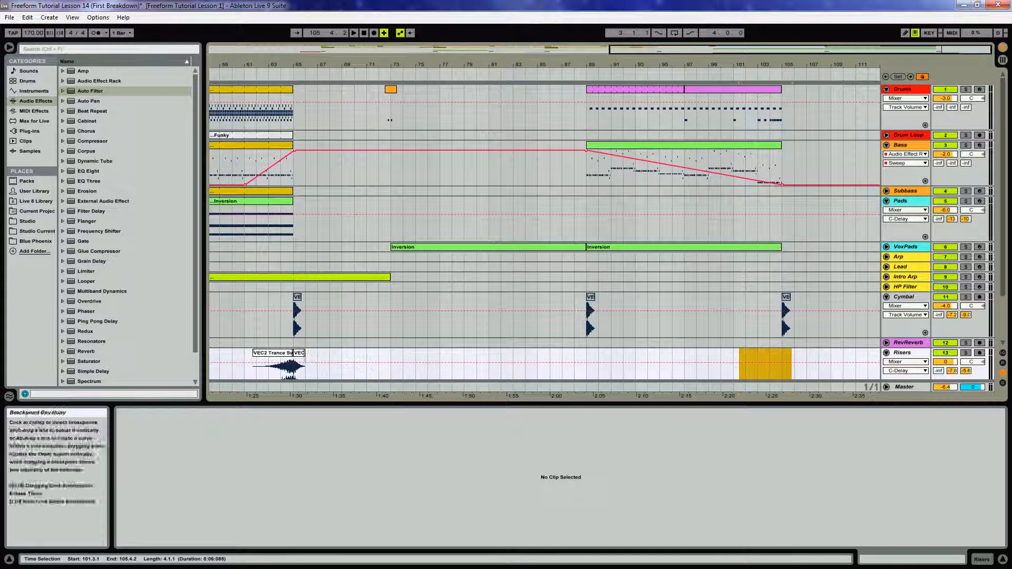
Drop a copy of the riser sample on the Risers track just before bar 105
click(763, 362)
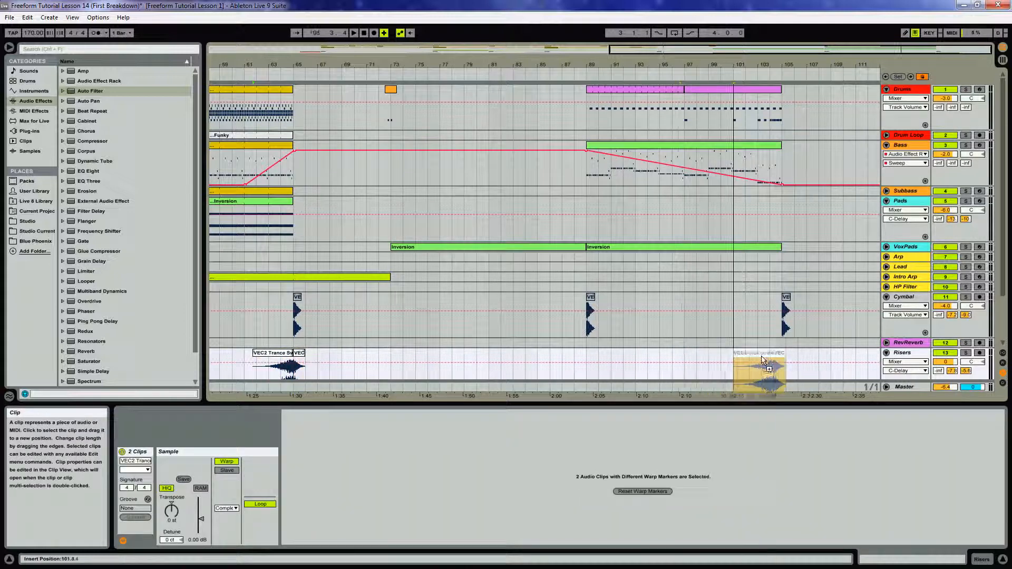
click(762, 367)
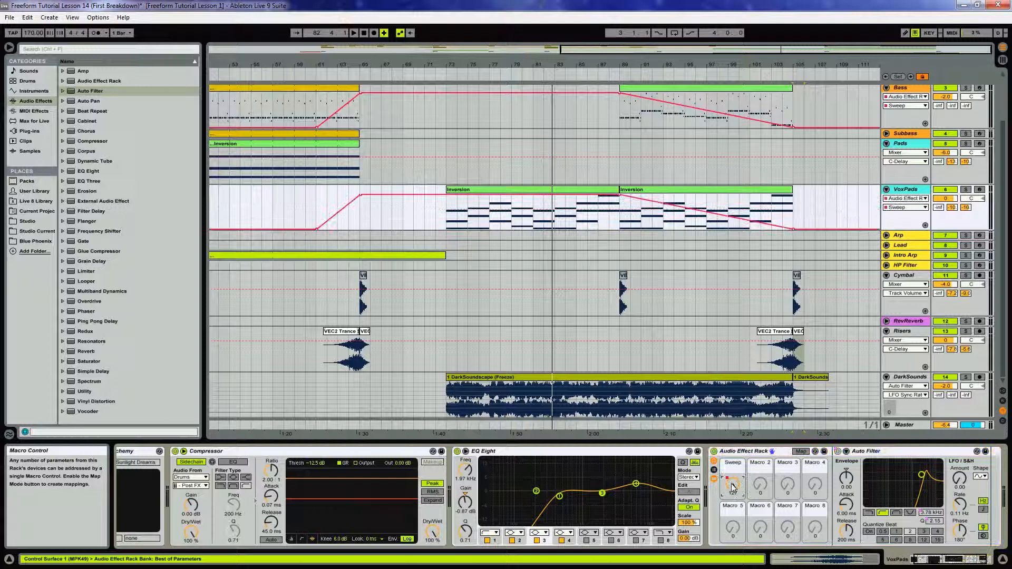
Adjust the Sweep macro's automation so Bass and VoxPads ramp into and out of the breakdown
right_click(732, 487)
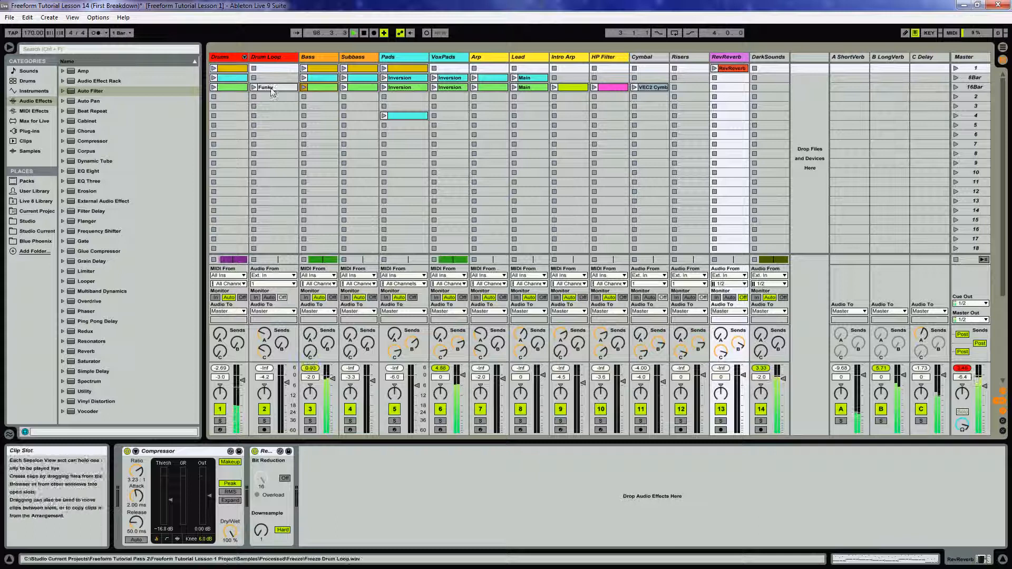
Switch views to locate the Funky clip on the Drum Loop track
key(tab)
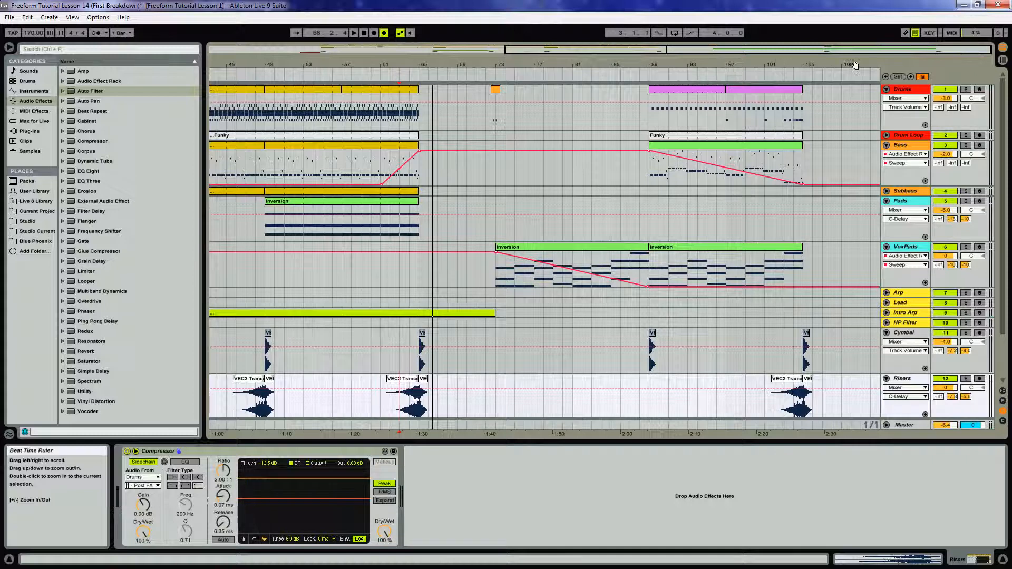
Save the set with the Drums and Funky loop clips laid over bars 89–105
key(ctrl+s)
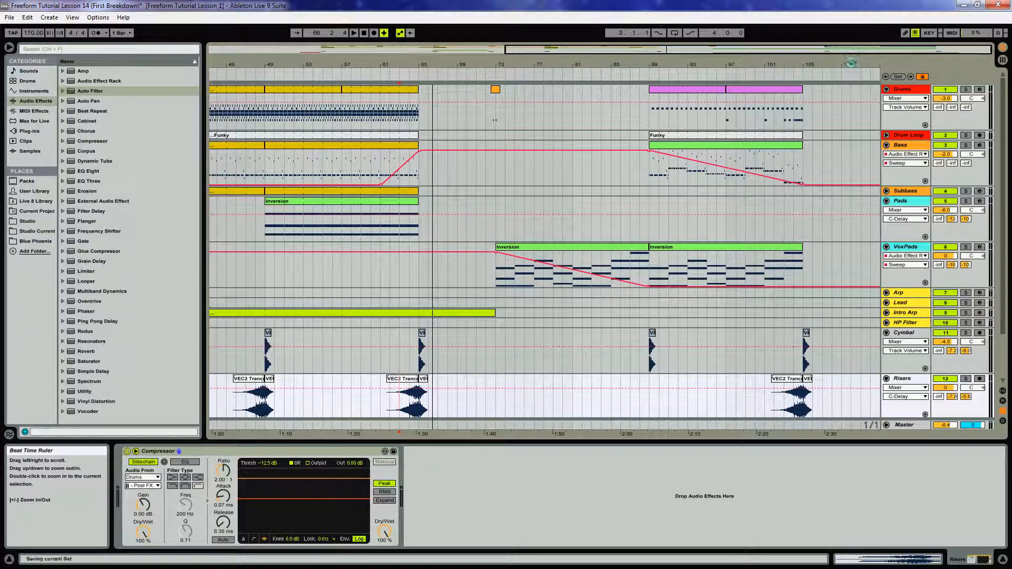